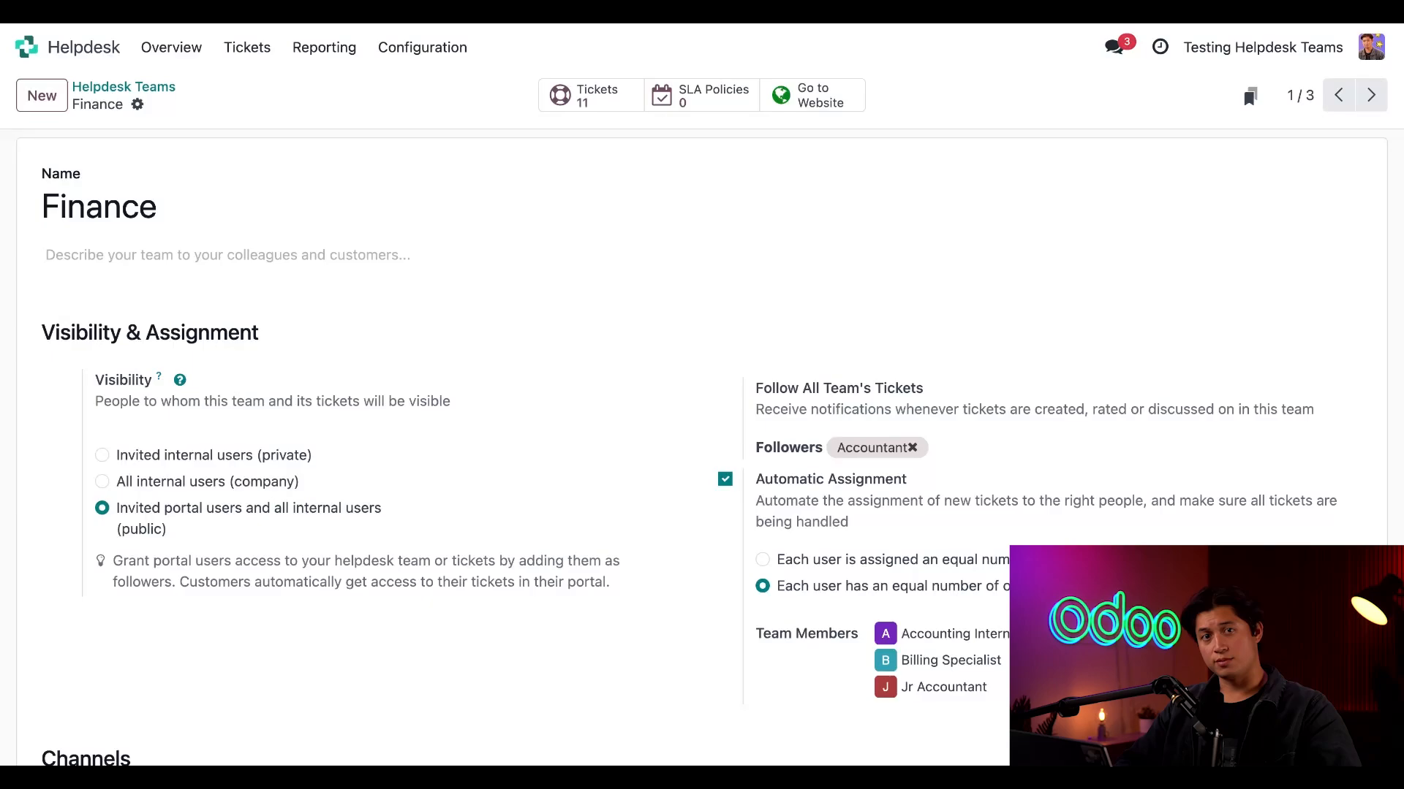
# Send the Refund email about the still-missing refund to the finance team's alias.
pyautogui.scroll(-3)
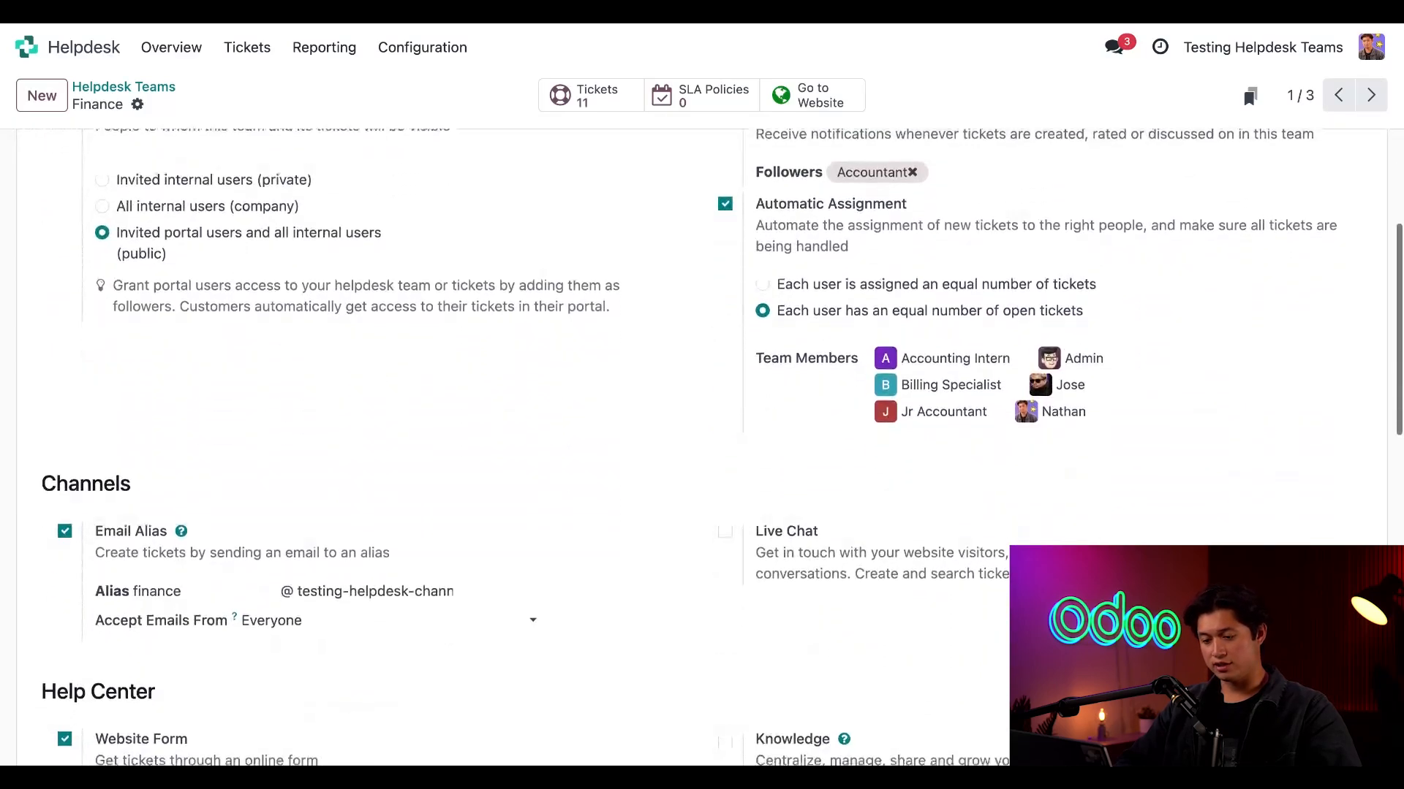
pyautogui.scroll(-3)
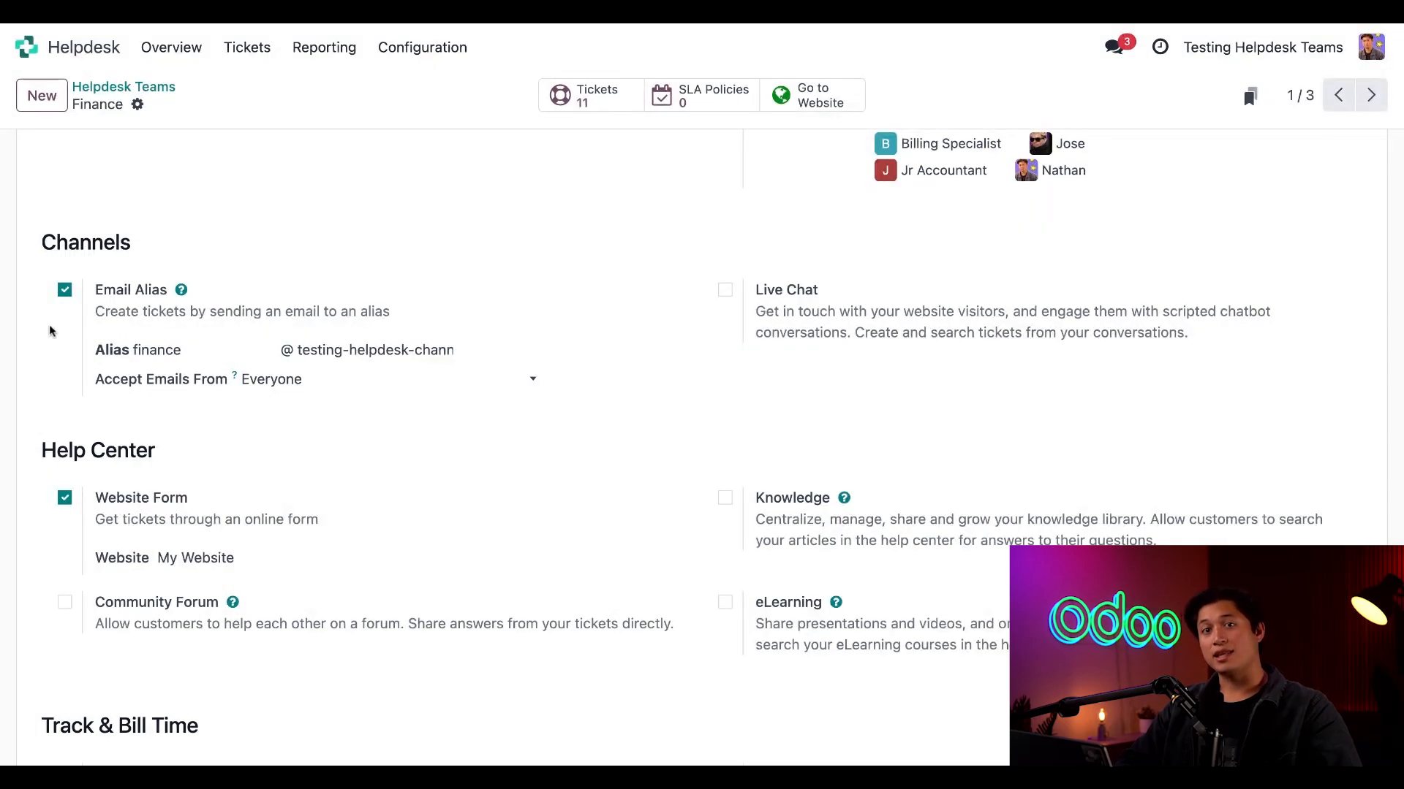
pyautogui.click(384, 379)
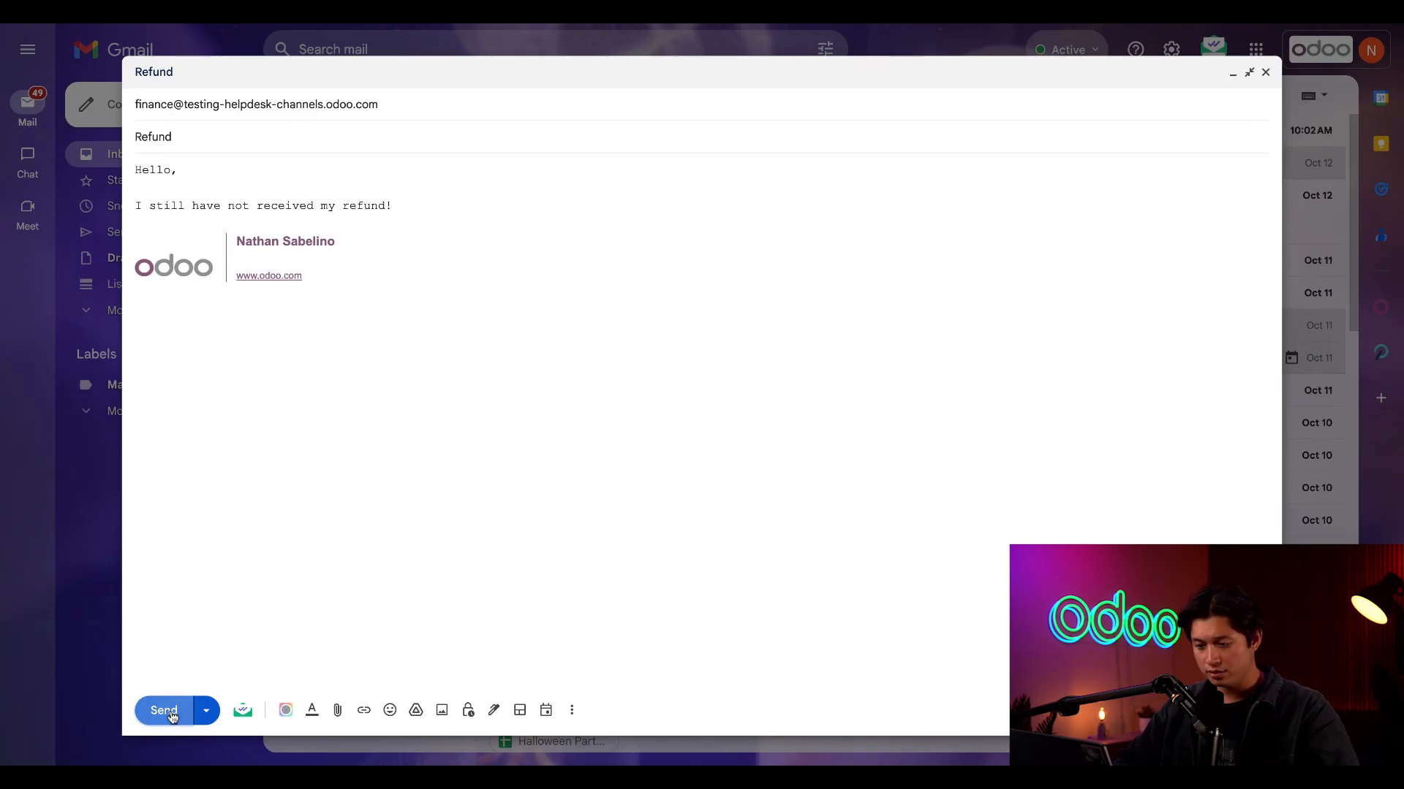
pyautogui.click(162, 711)
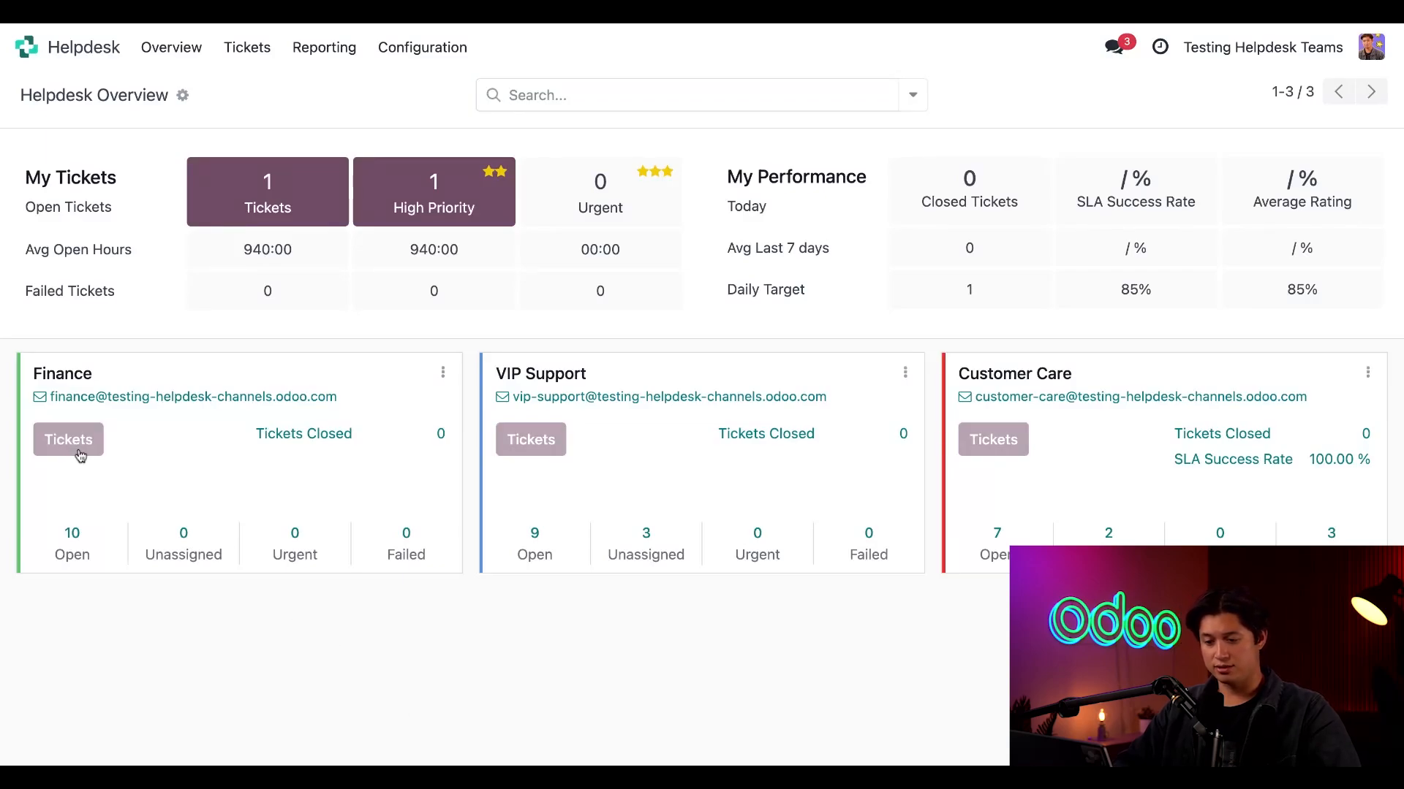
# Show the Finance team's kanban pipeline where the emailed Refund (#49) ticket sits in New.
pyautogui.click(68, 440)
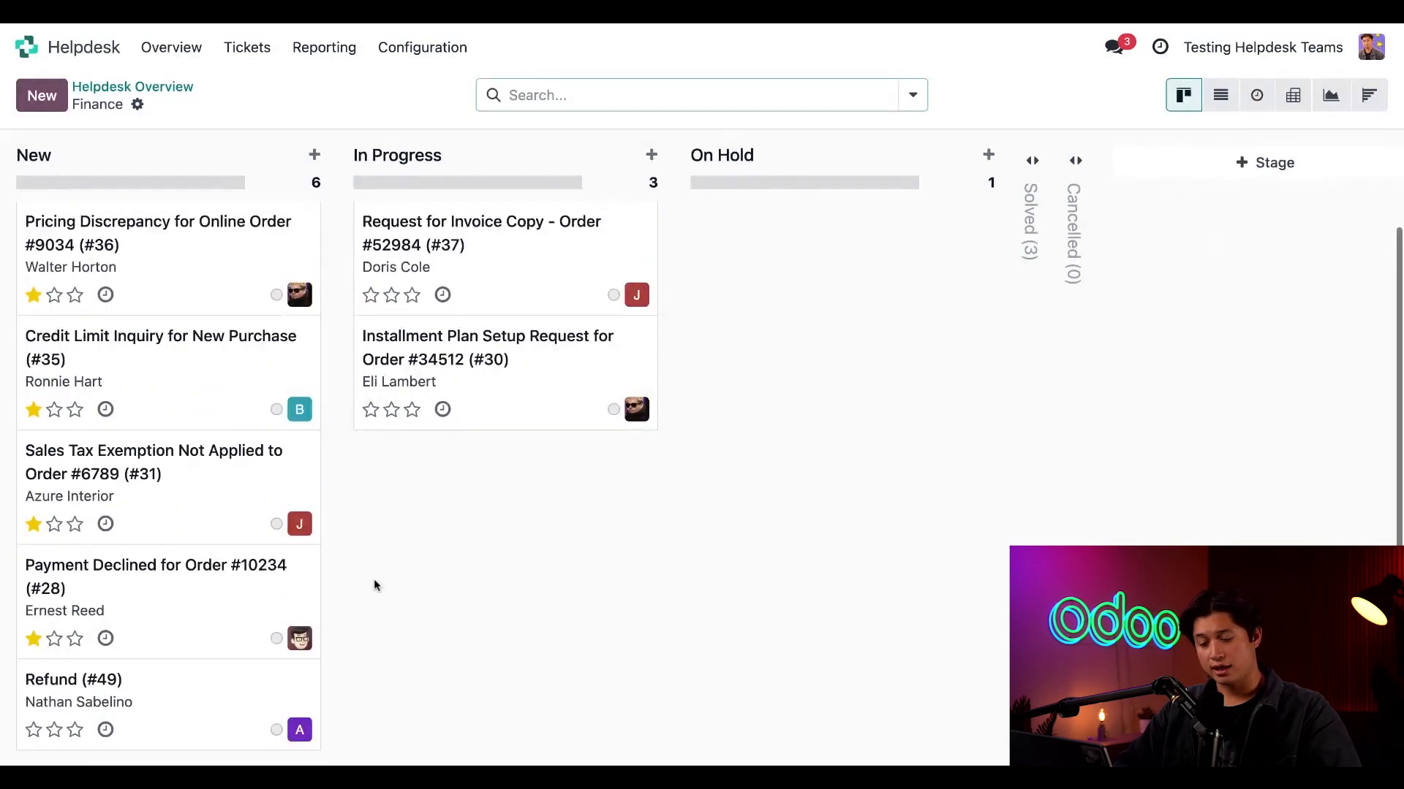
pyautogui.moveTo(186, 700)
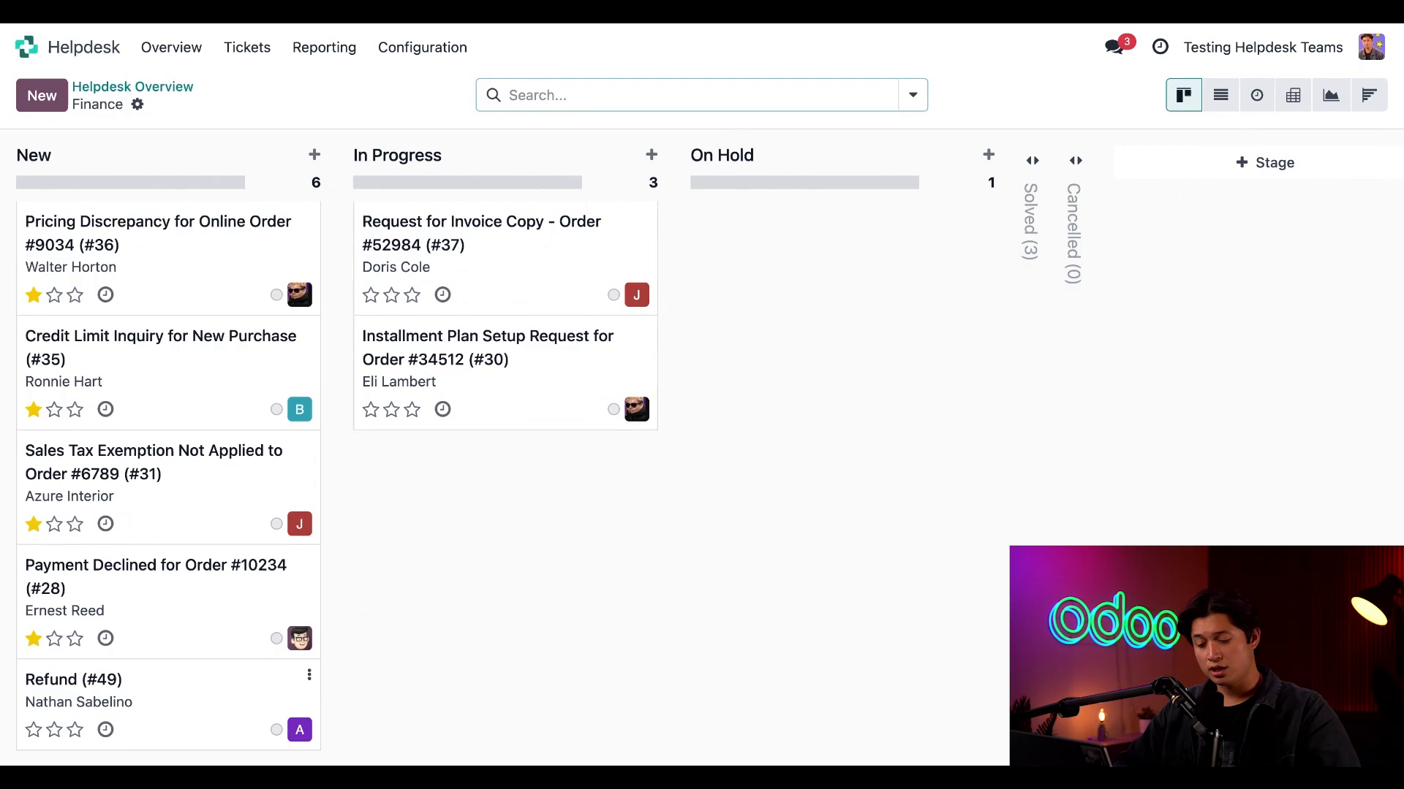
# View the Refund (#49) ticket in full and give it three-star priority.
pyautogui.click(71, 680)
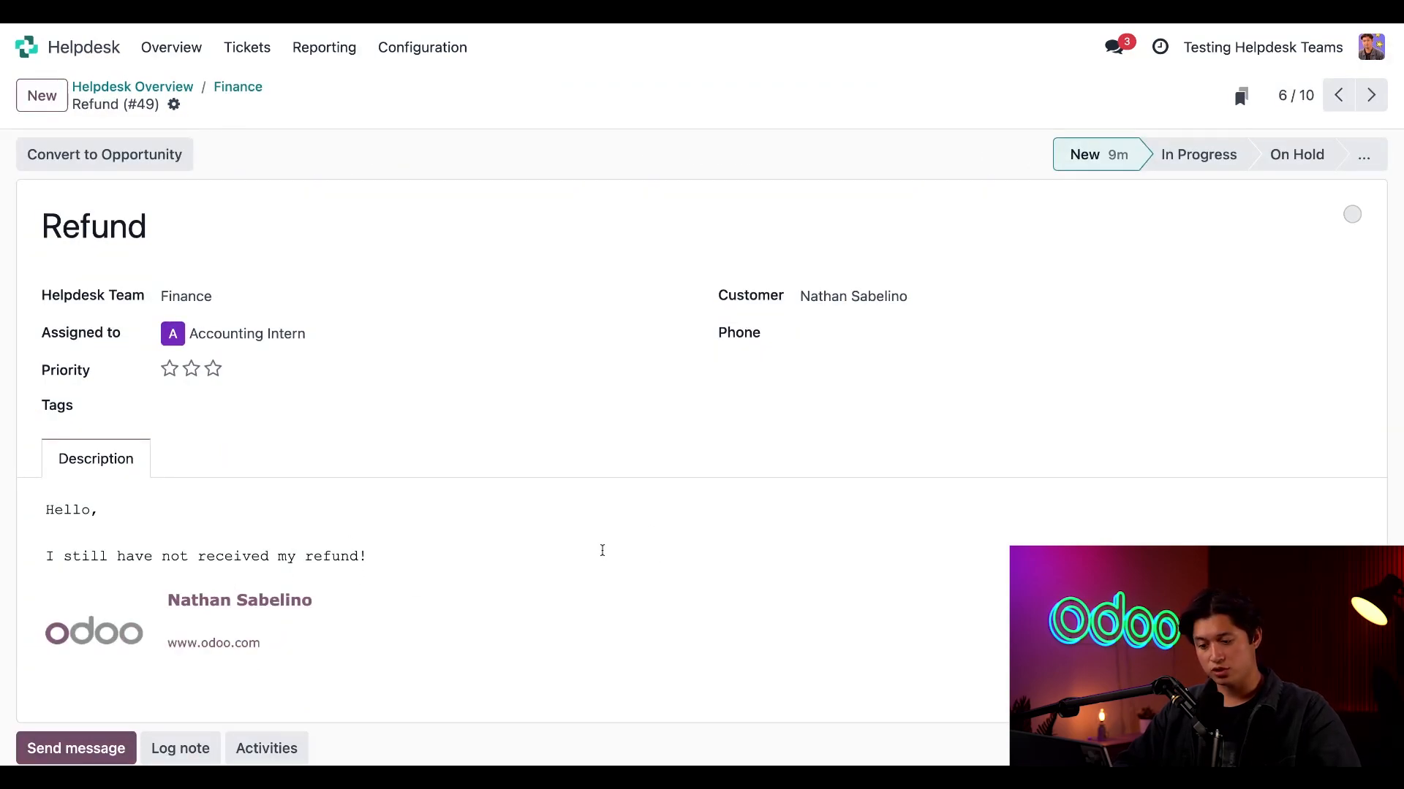
pyautogui.scroll(-3)
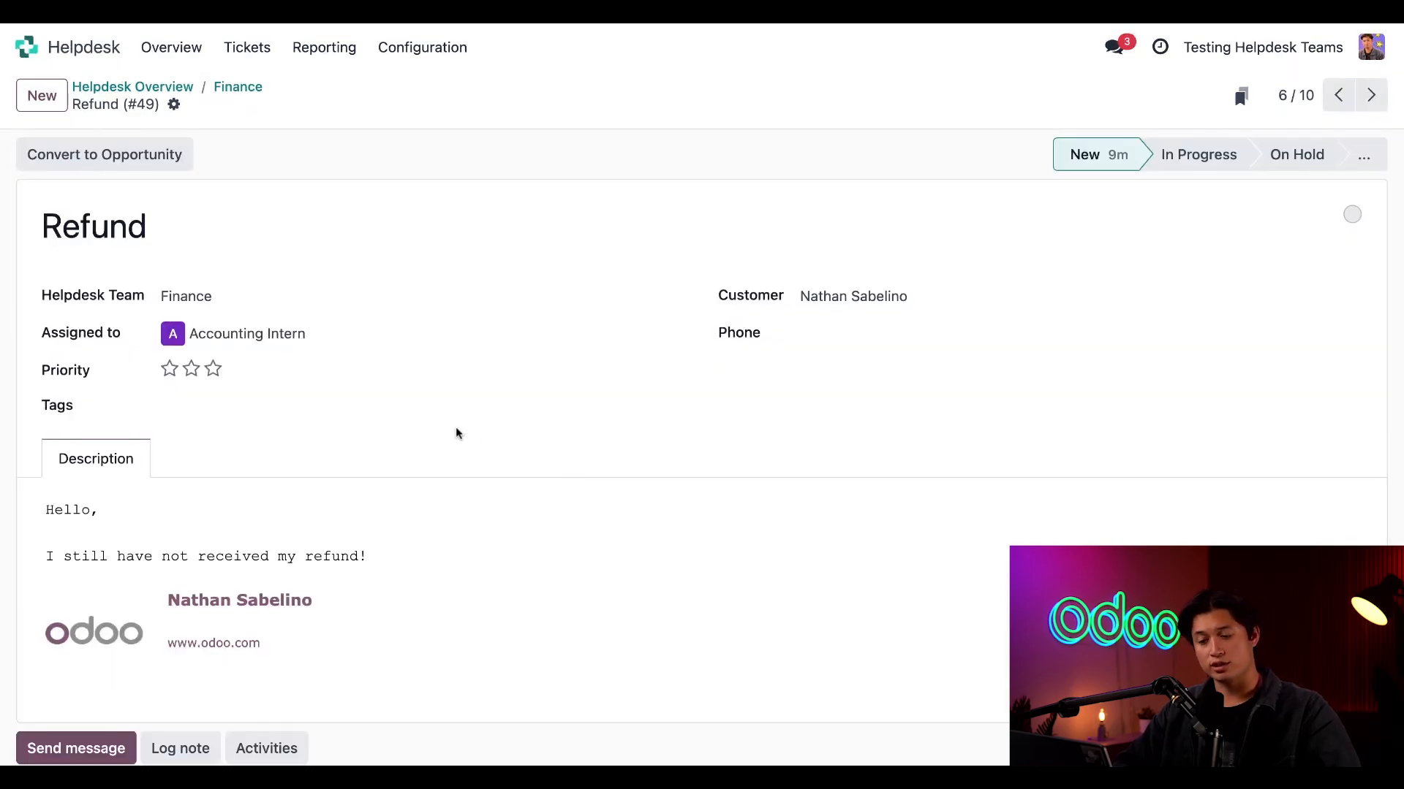
pyautogui.click(214, 369)
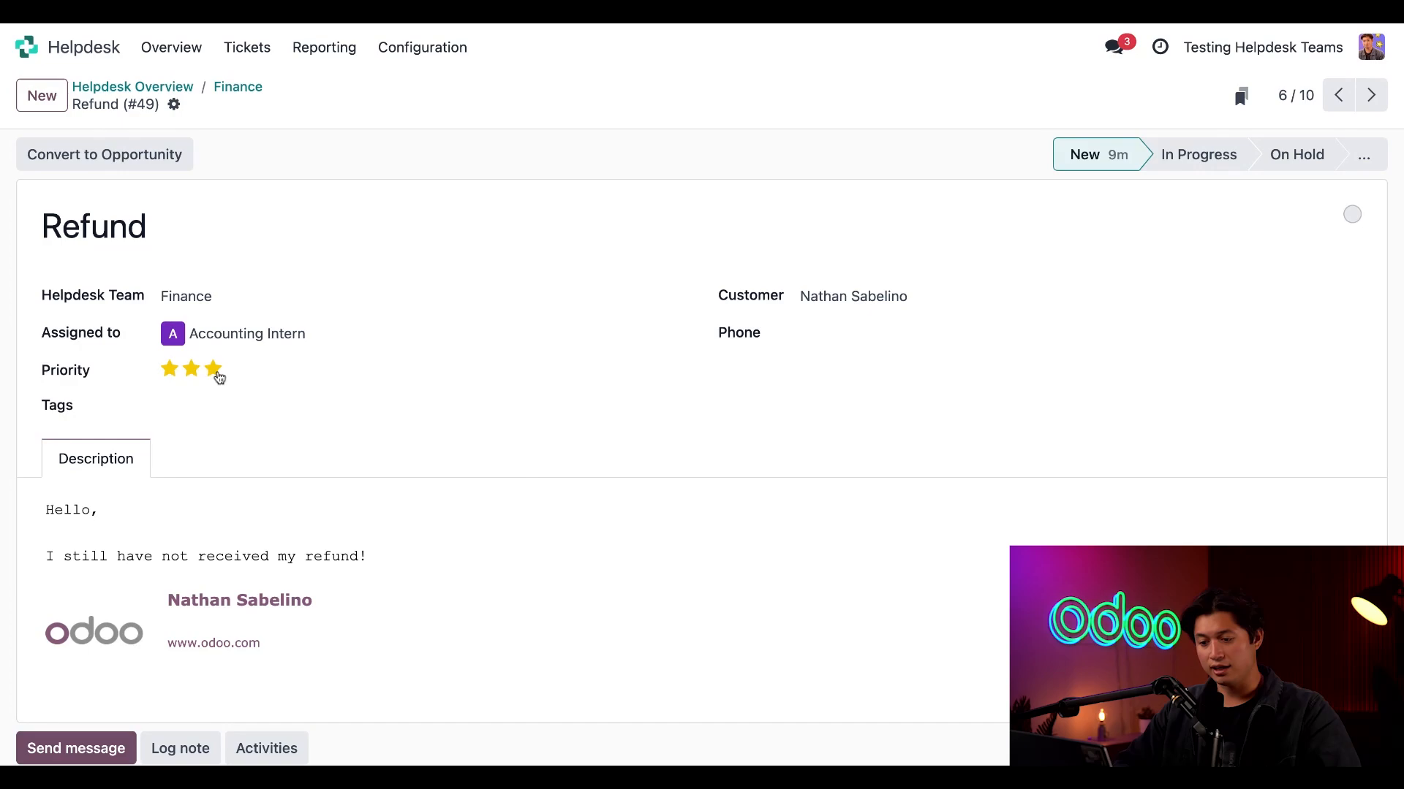
pyautogui.click(212, 368)
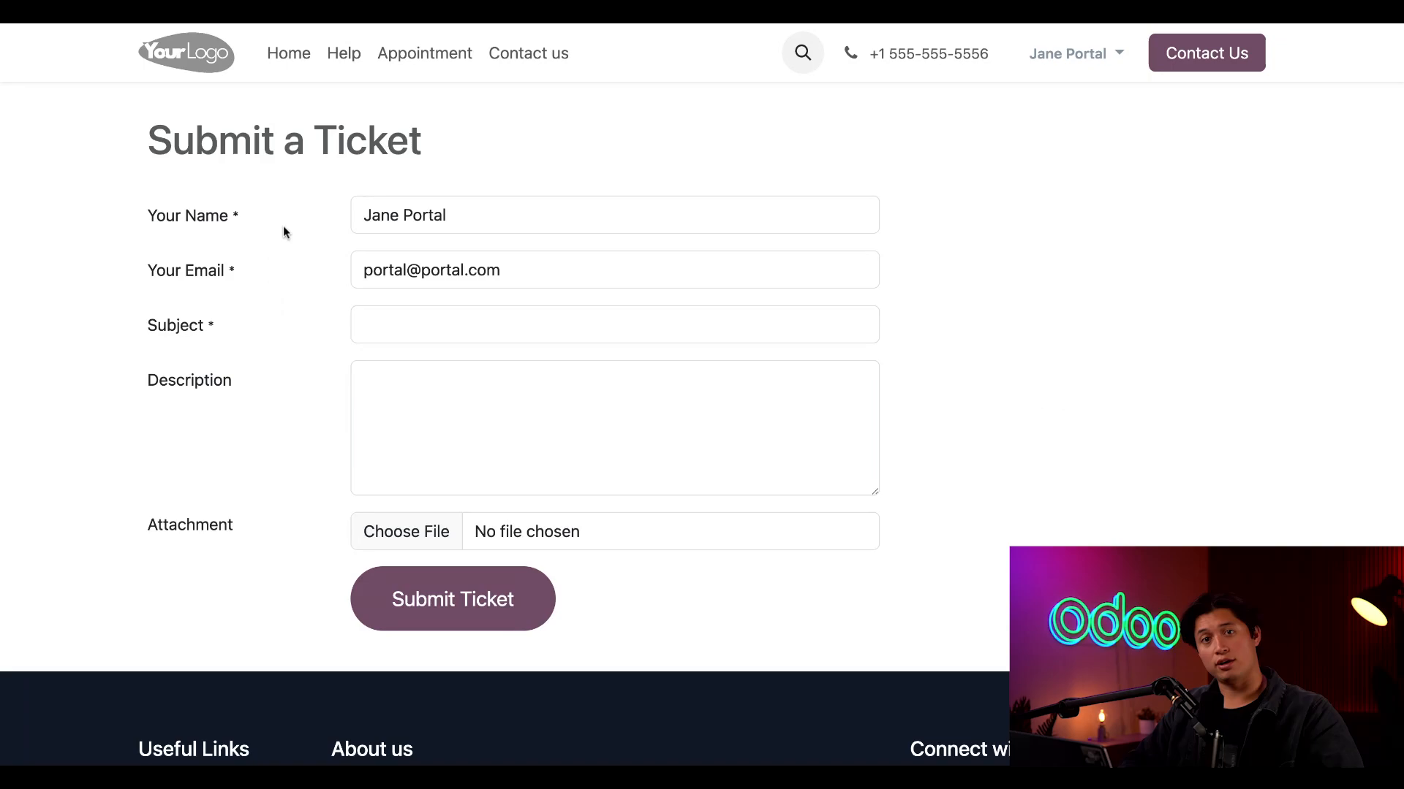
pyautogui.moveTo(260, 322)
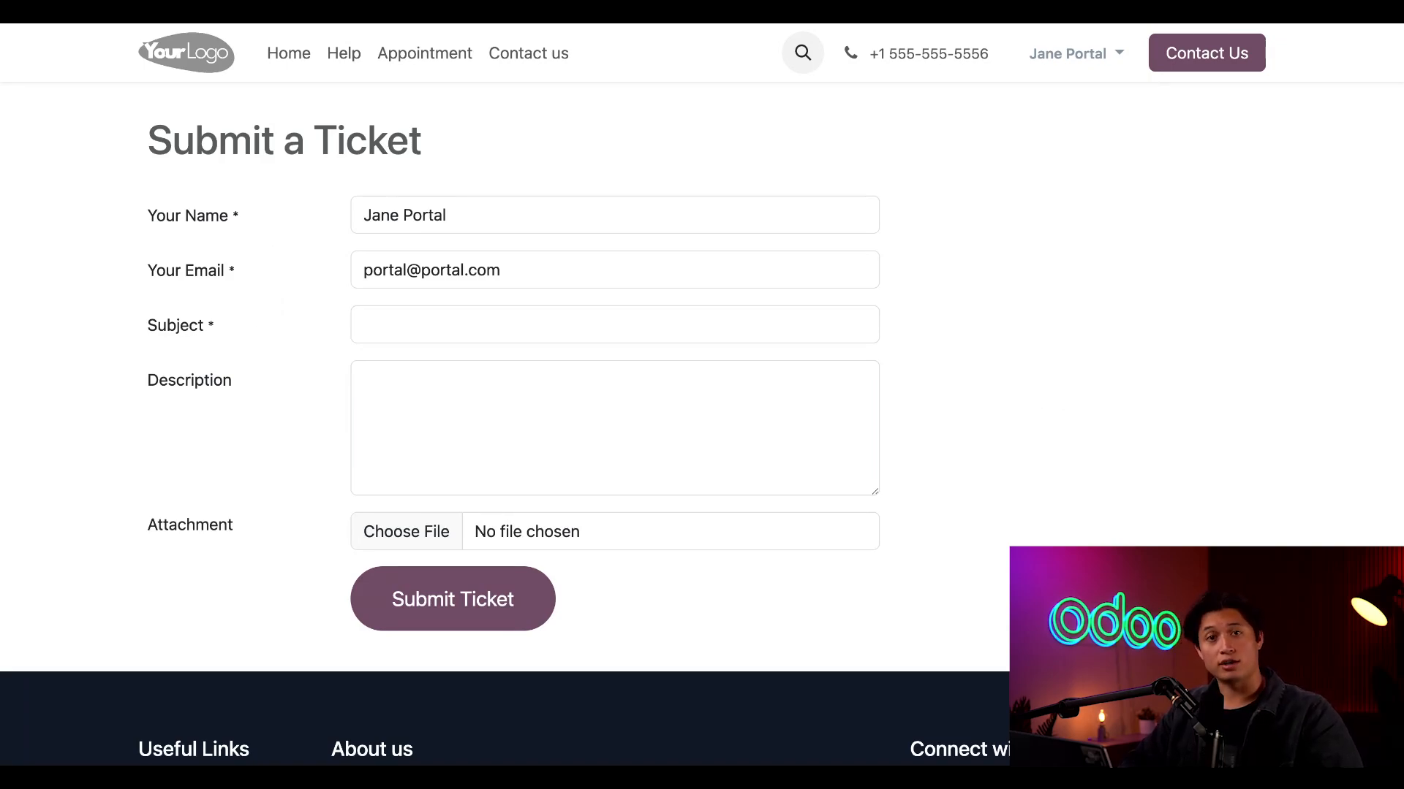
# Submit a website ticket with subject 'Missing Invoice' and body 'I need a copy of the invoice for this order.'.
pyautogui.click(614, 324)
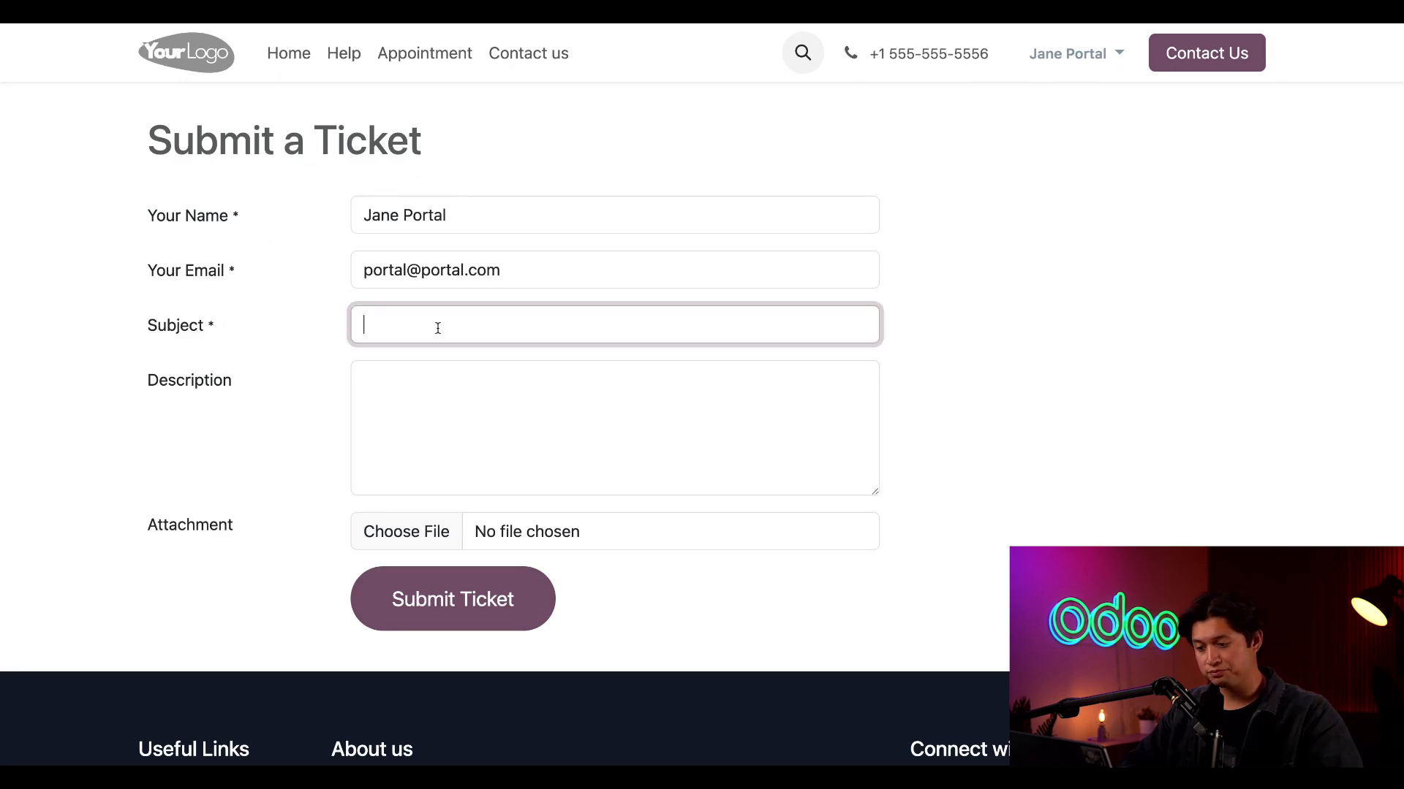
pyautogui.write('Missing Invoice')
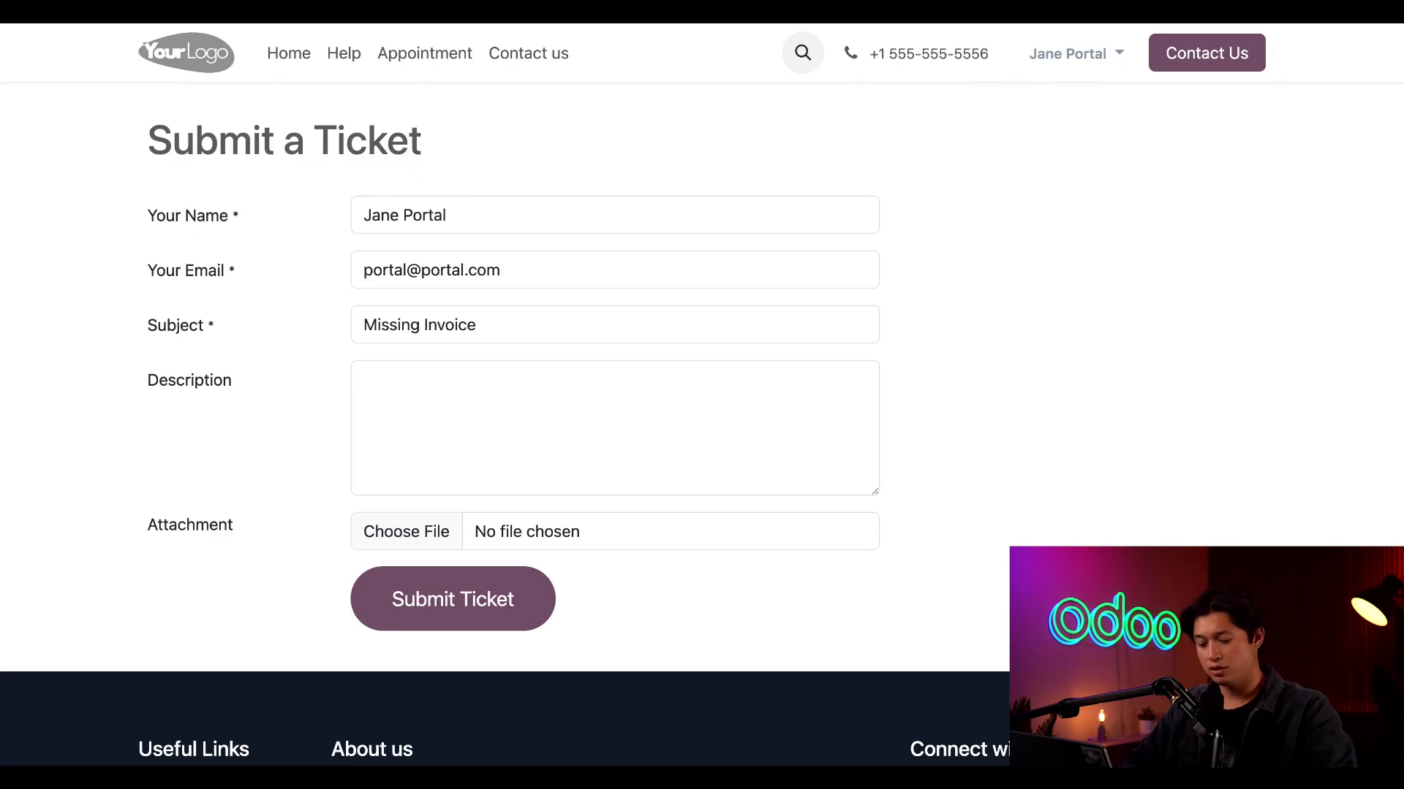
pyautogui.click(616, 429)
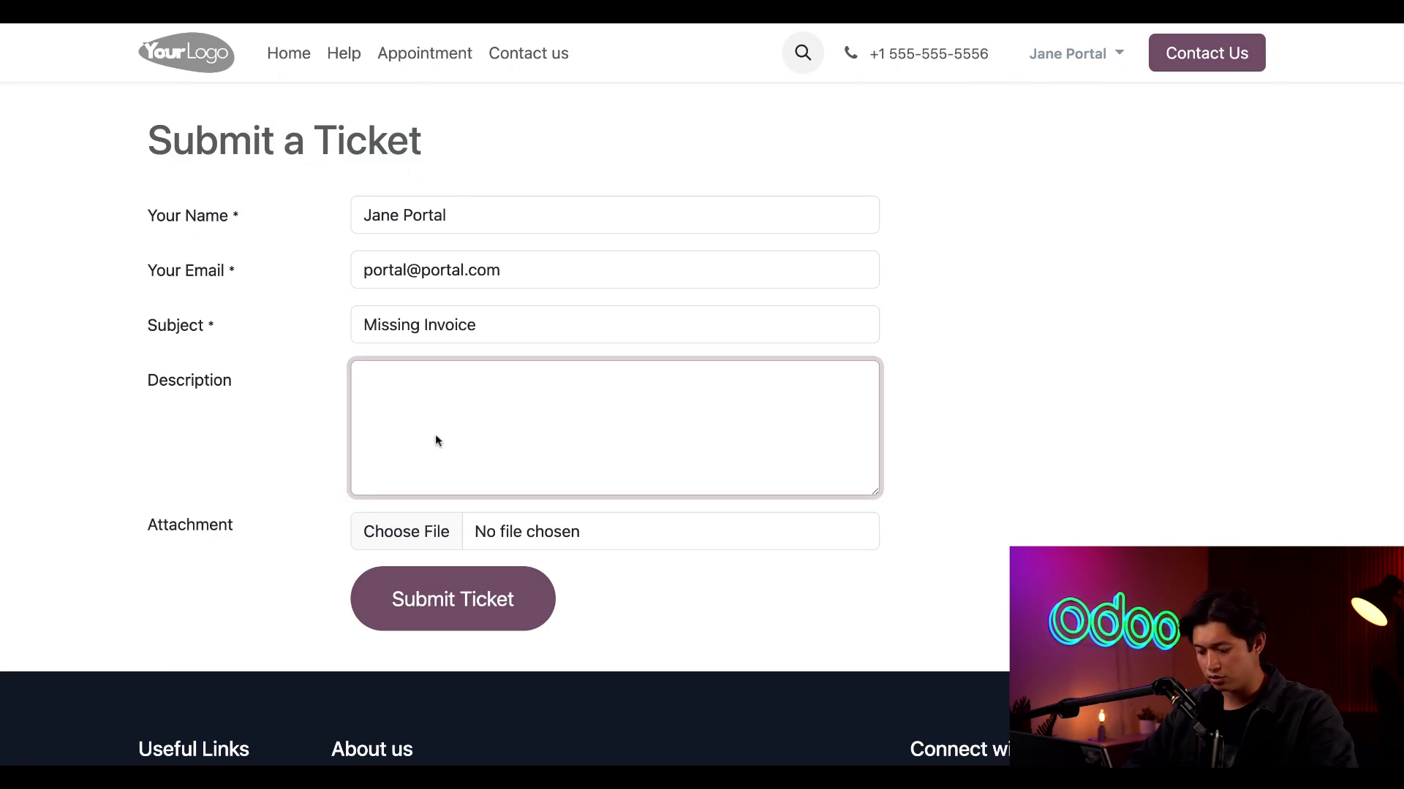
pyautogui.write('I need a copy of the invoice for this order.')
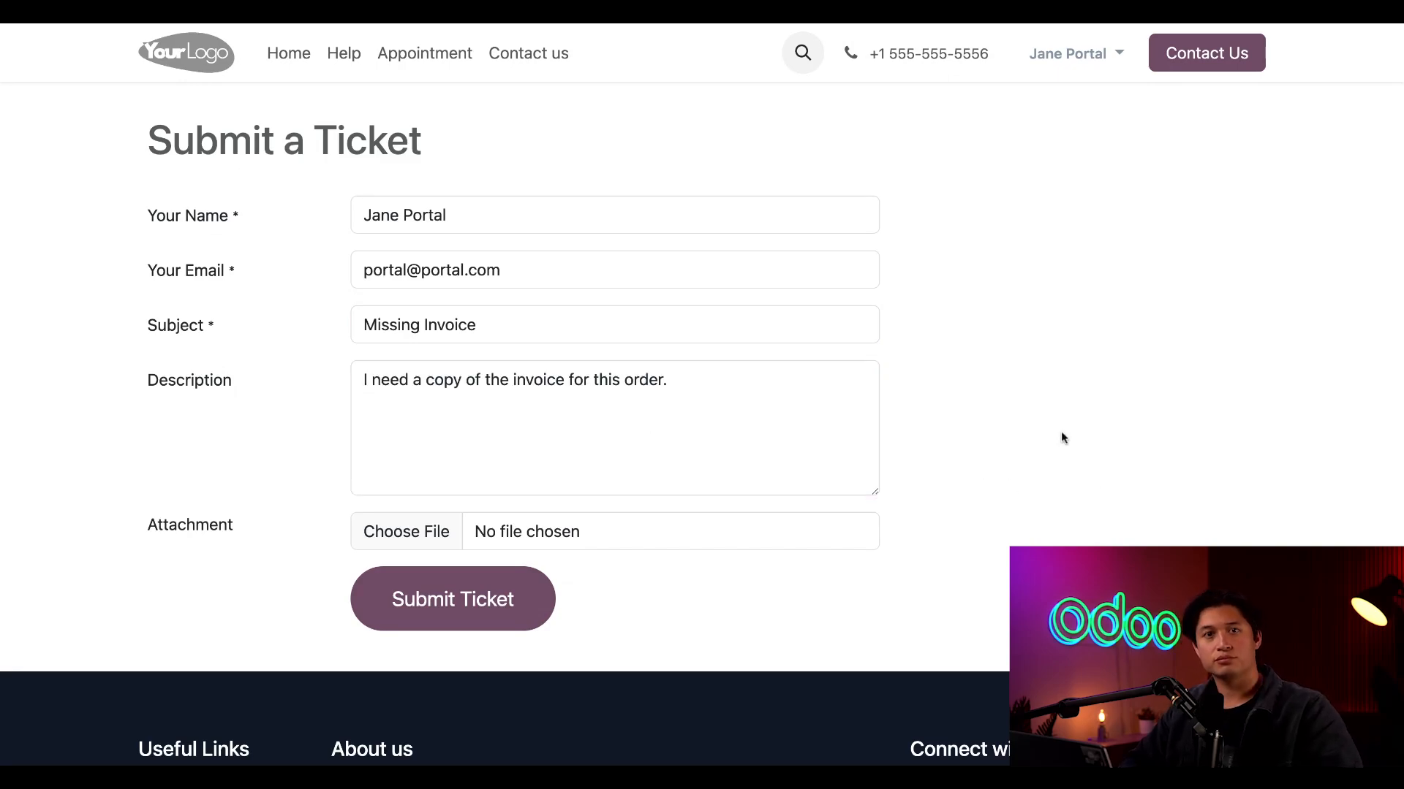
pyautogui.moveTo(1058, 435)
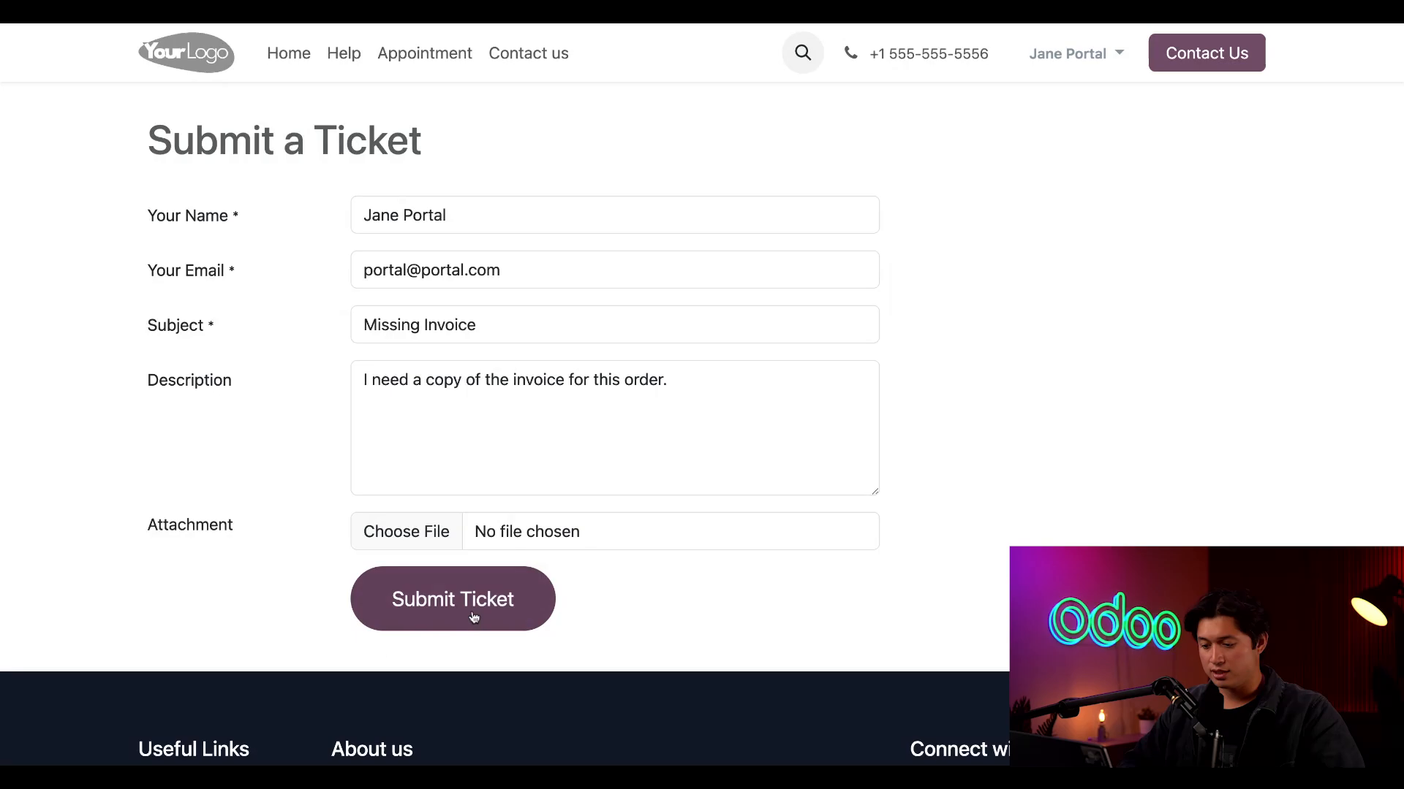
pyautogui.click(451, 599)
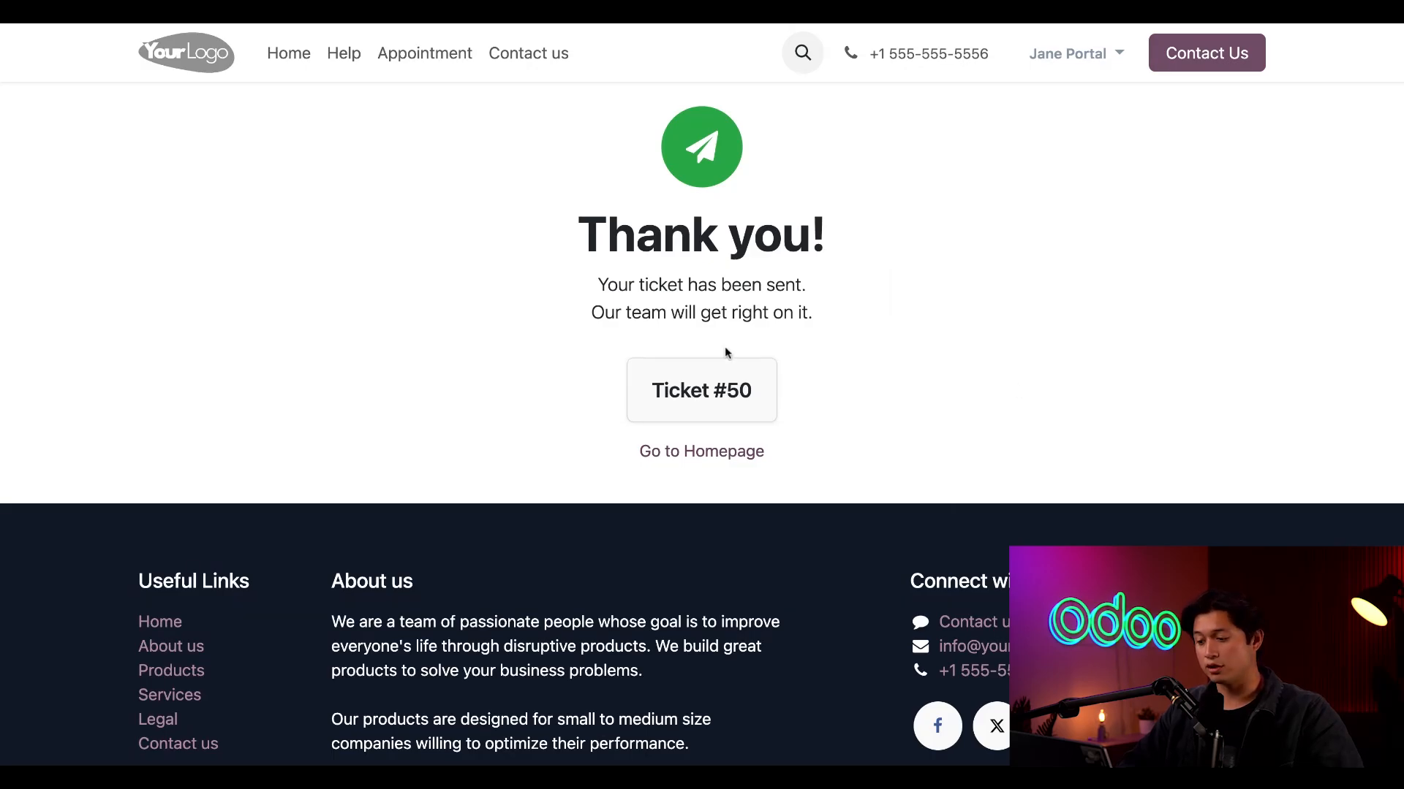
# View ticket #50 from the thank-you page, then find #50 Missing Invoice under My account > Tickets.
pyautogui.click(700, 391)
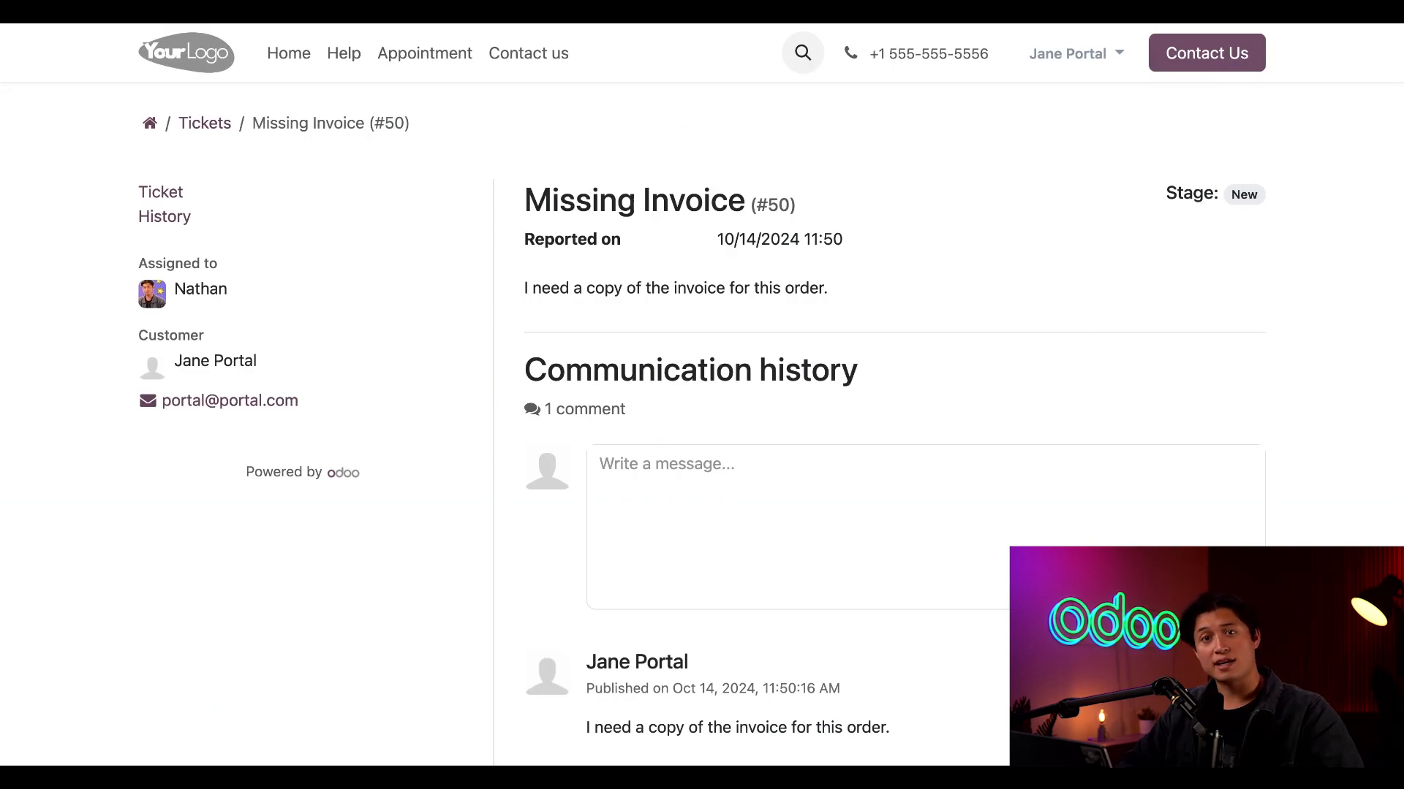
pyautogui.click(1073, 53)
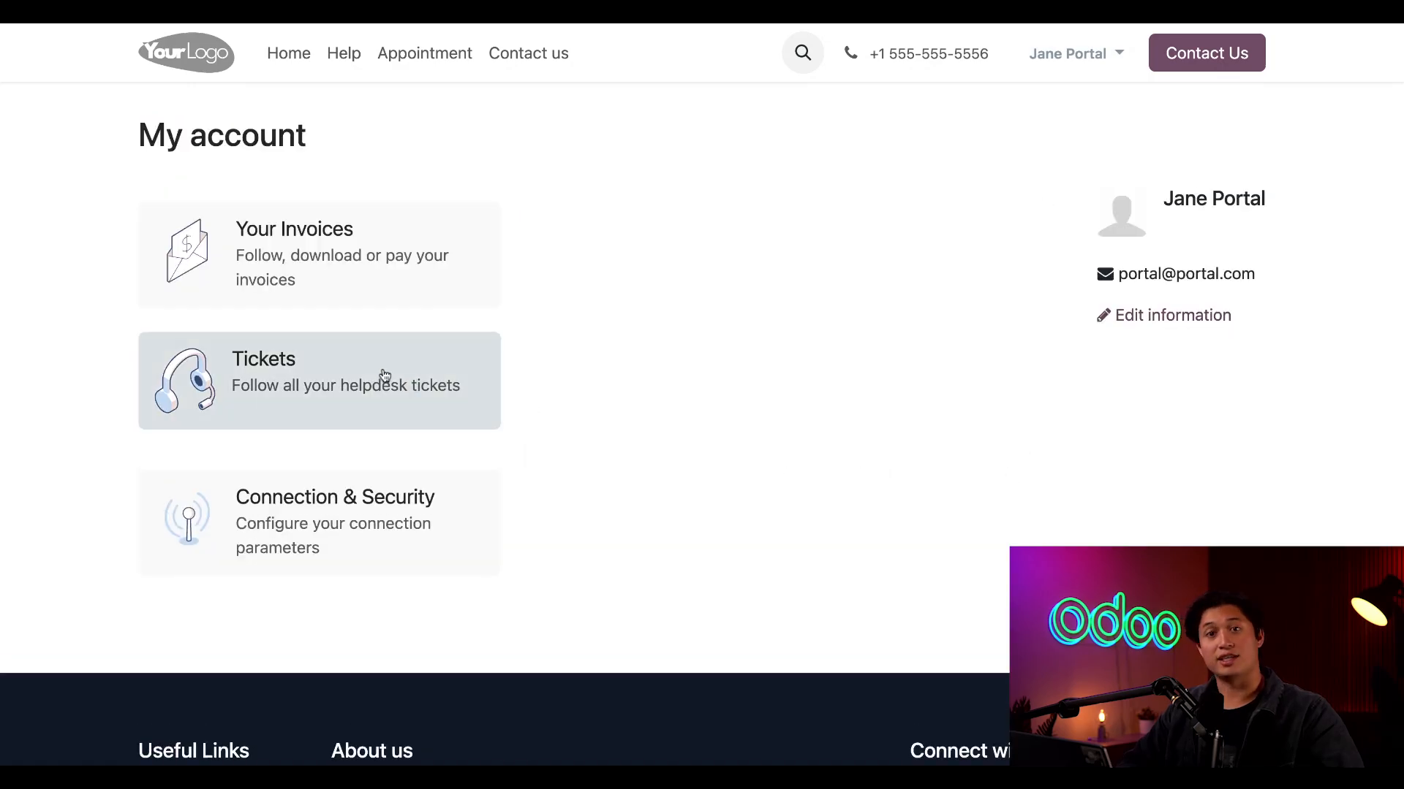
pyautogui.click(318, 380)
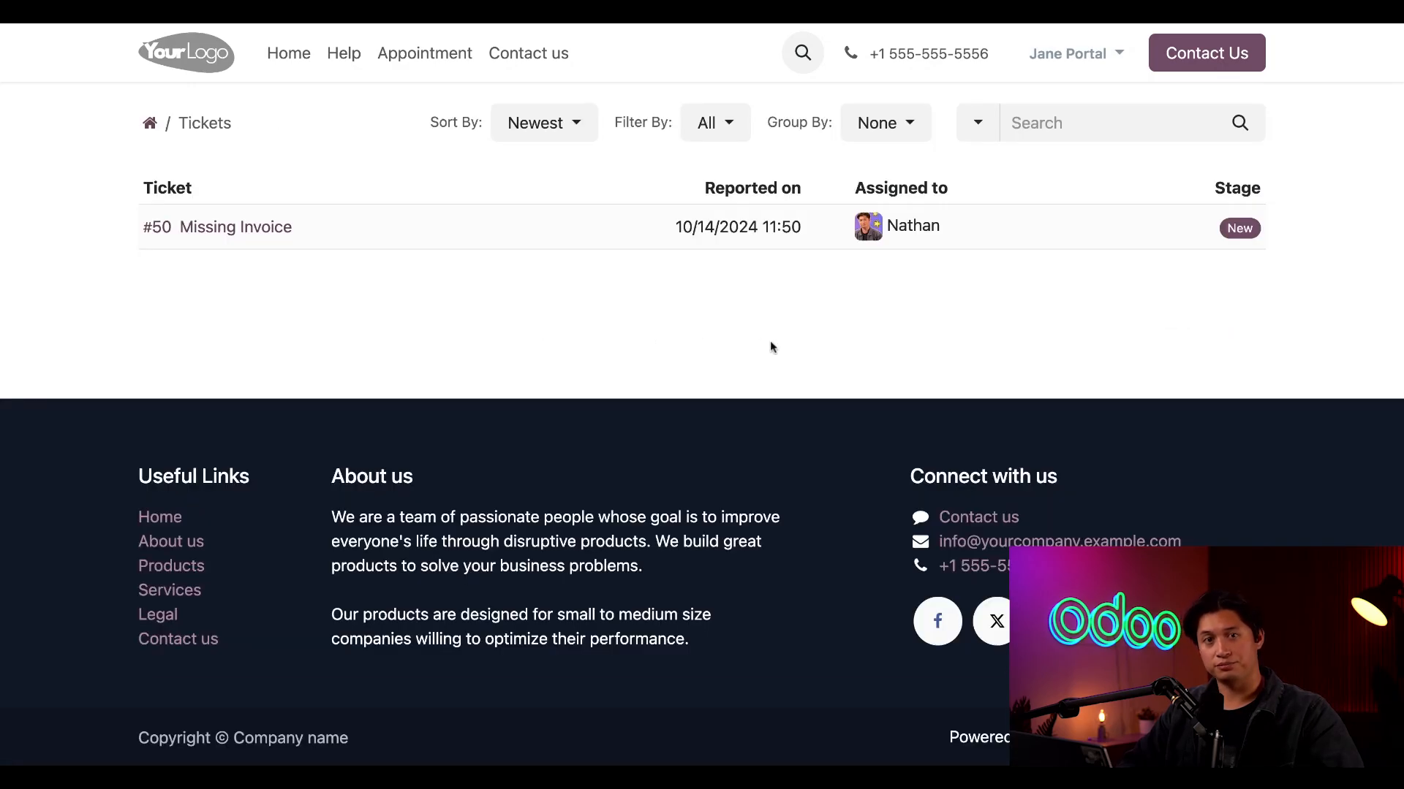
pyautogui.moveTo(759, 295)
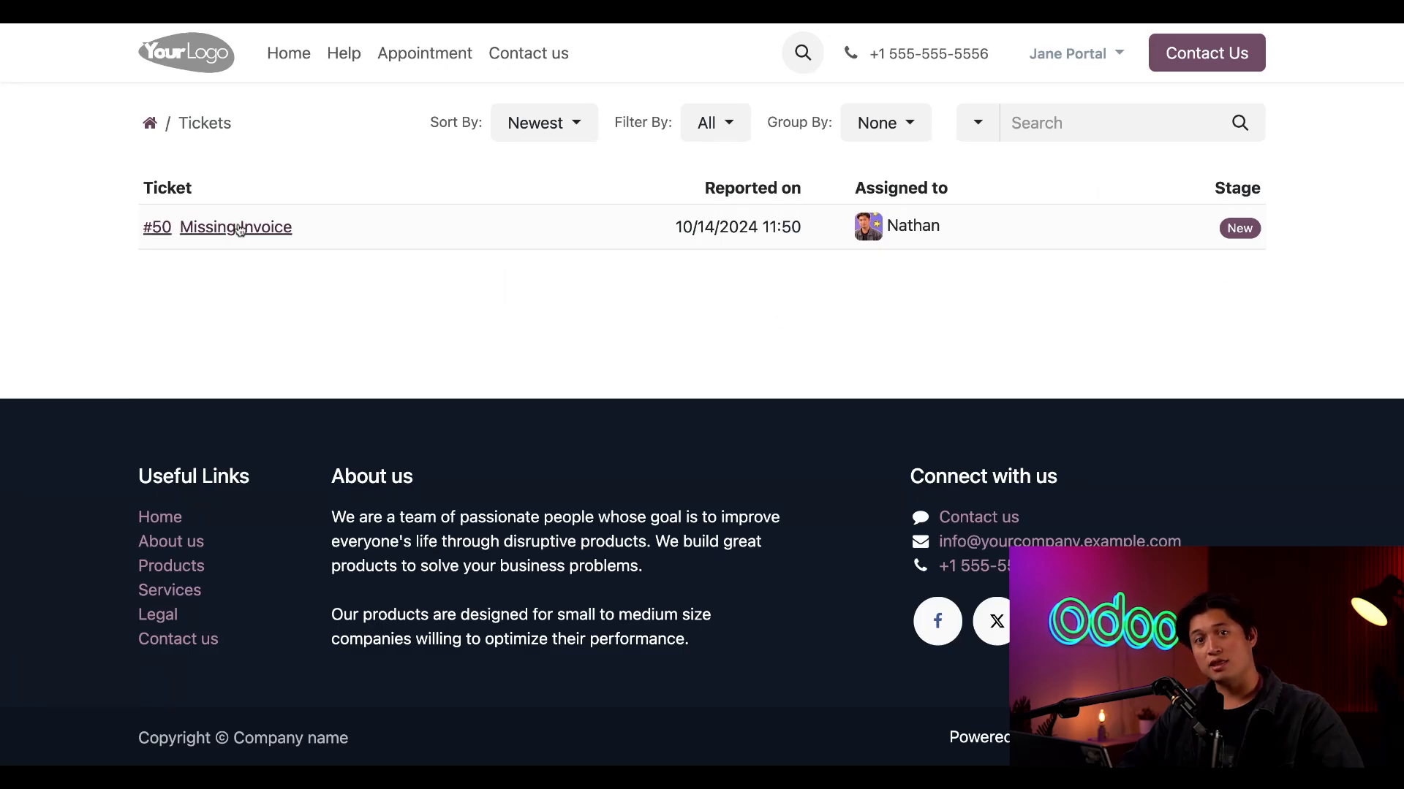
pyautogui.click(234, 226)
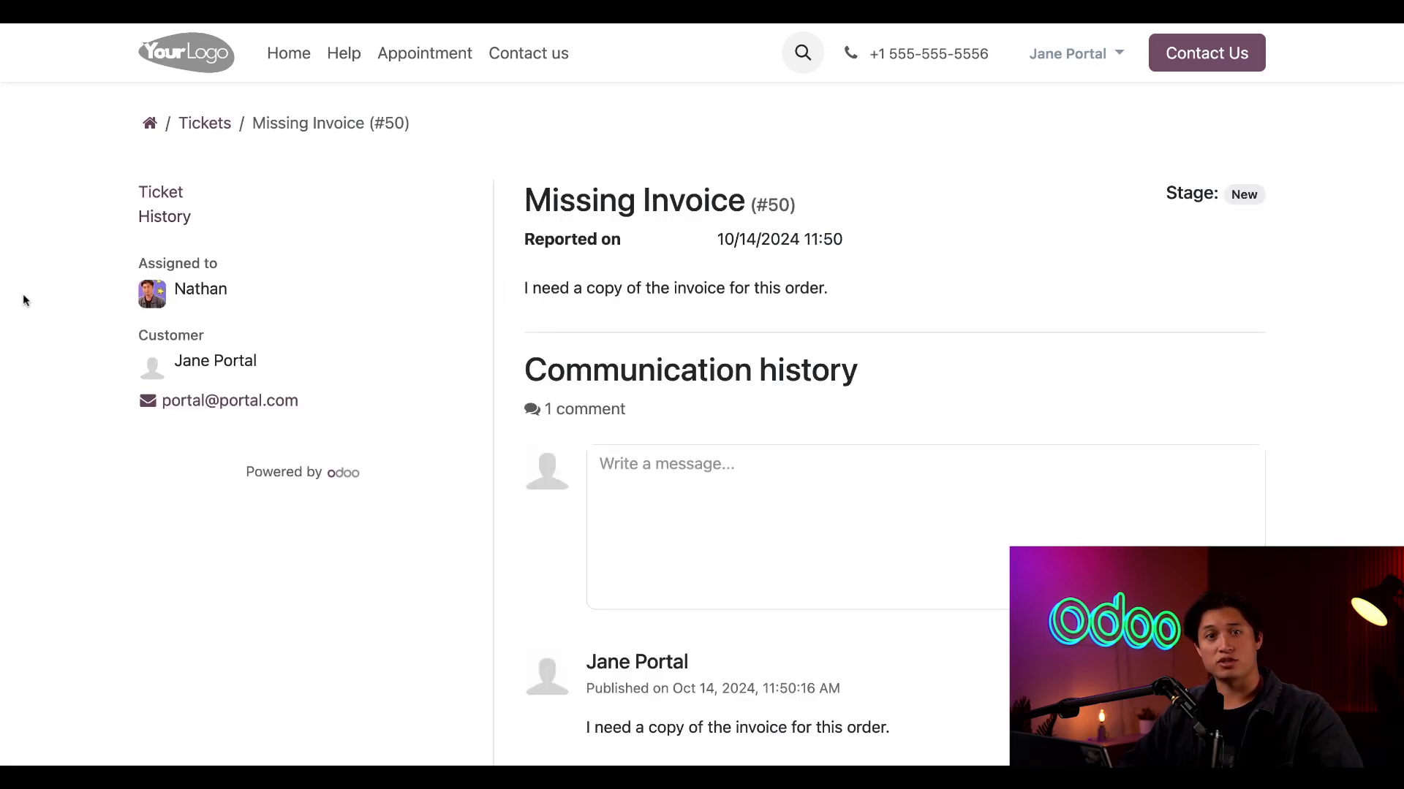
pyautogui.scroll(-3)
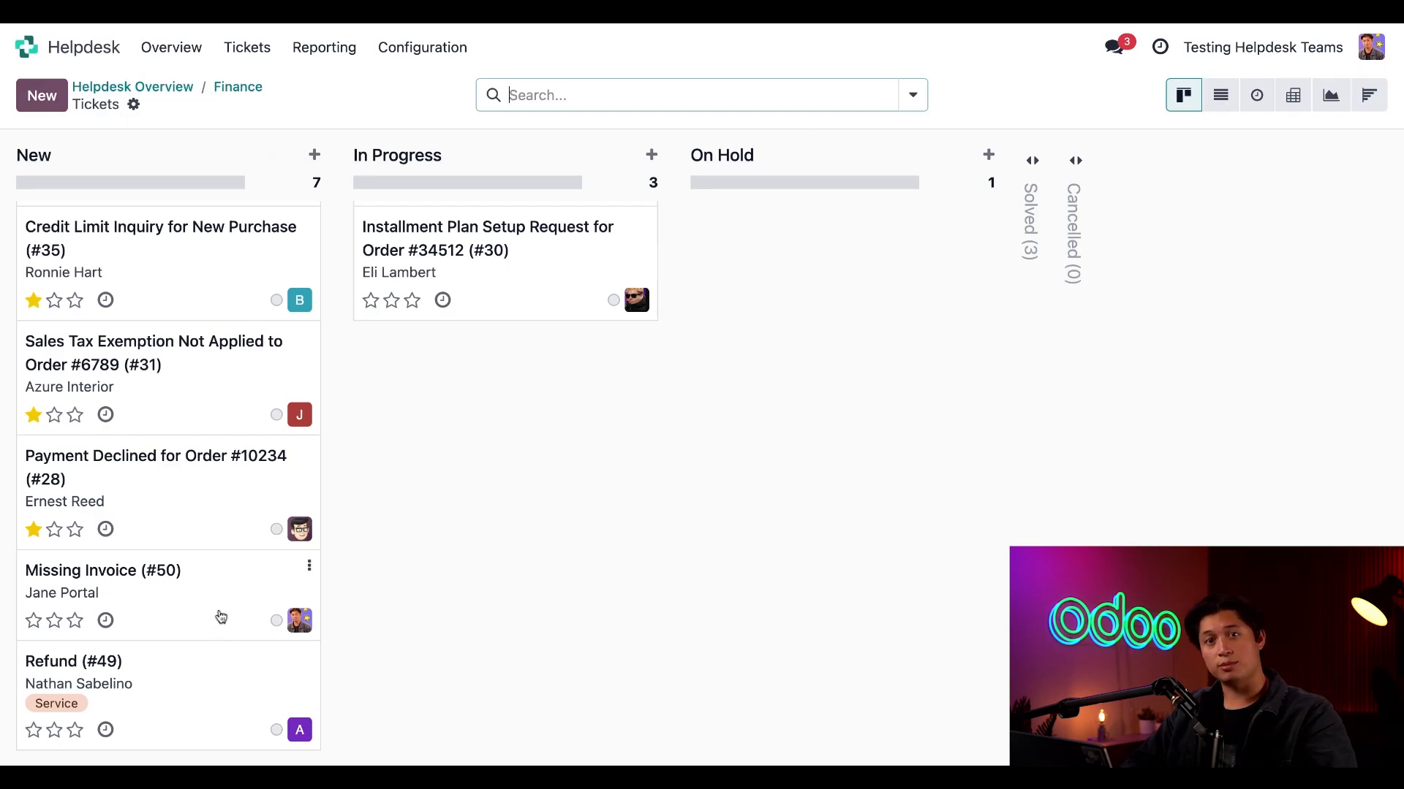
# From the Finance pipeline, view the Missing Invoice (#50) ticket in full in the backend.
pyautogui.click(700, 95)
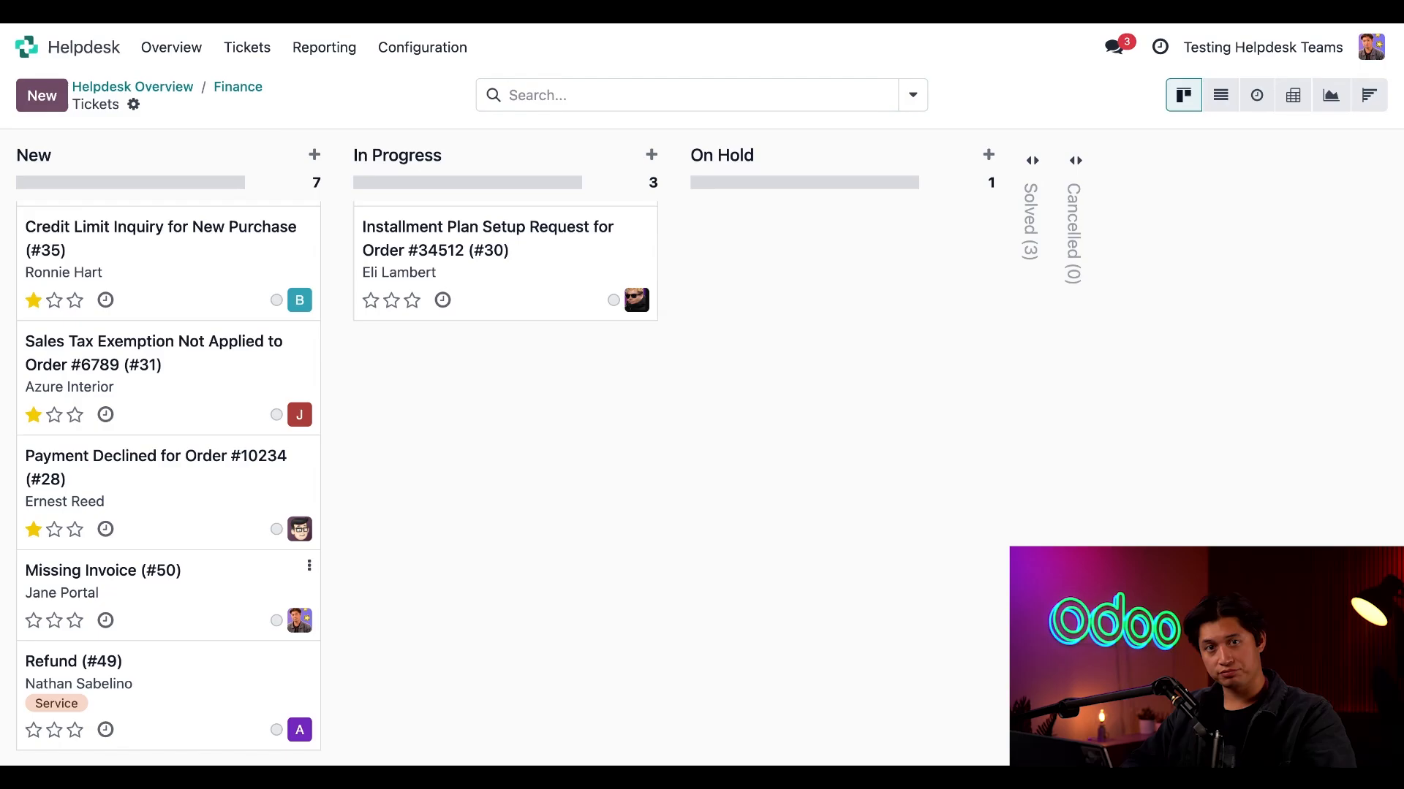
pyautogui.click(102, 572)
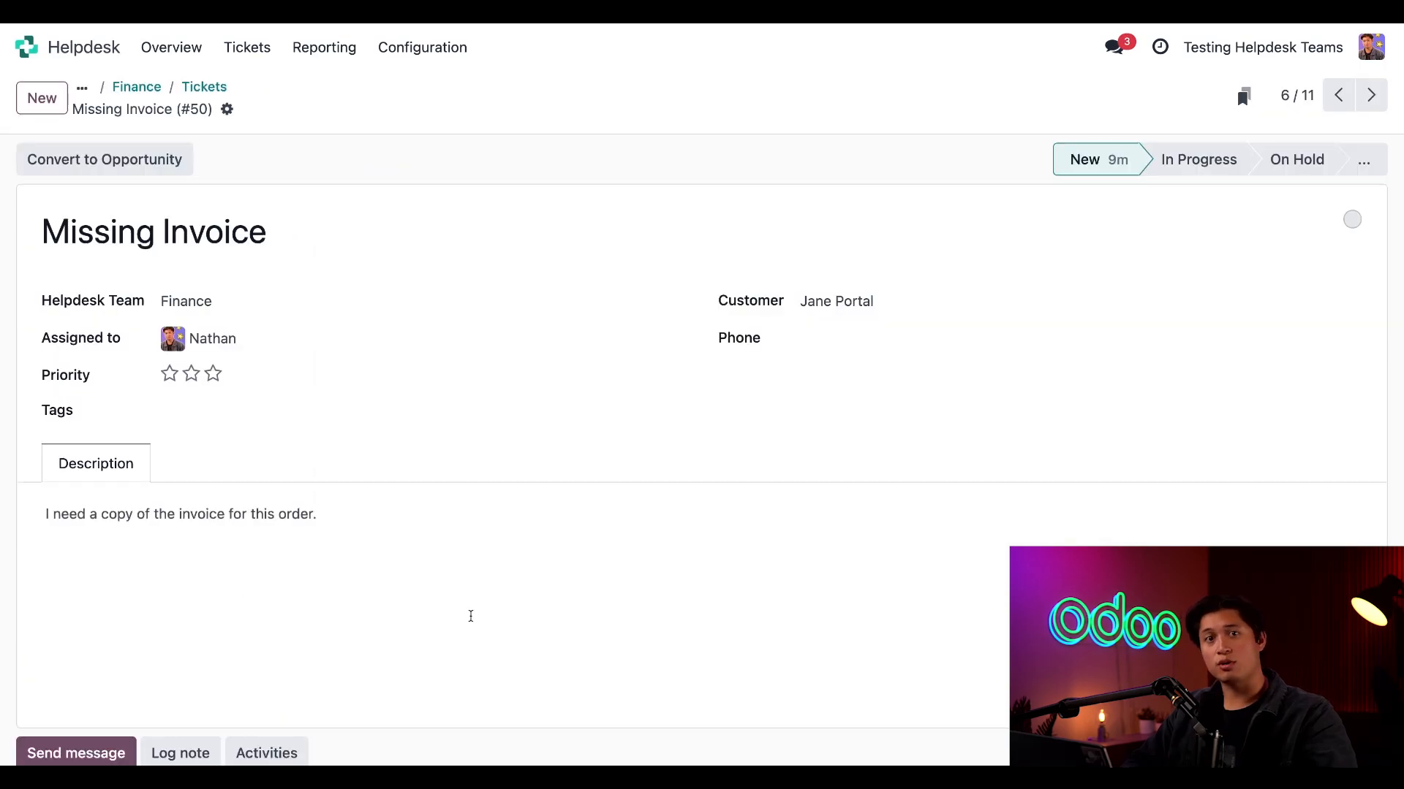